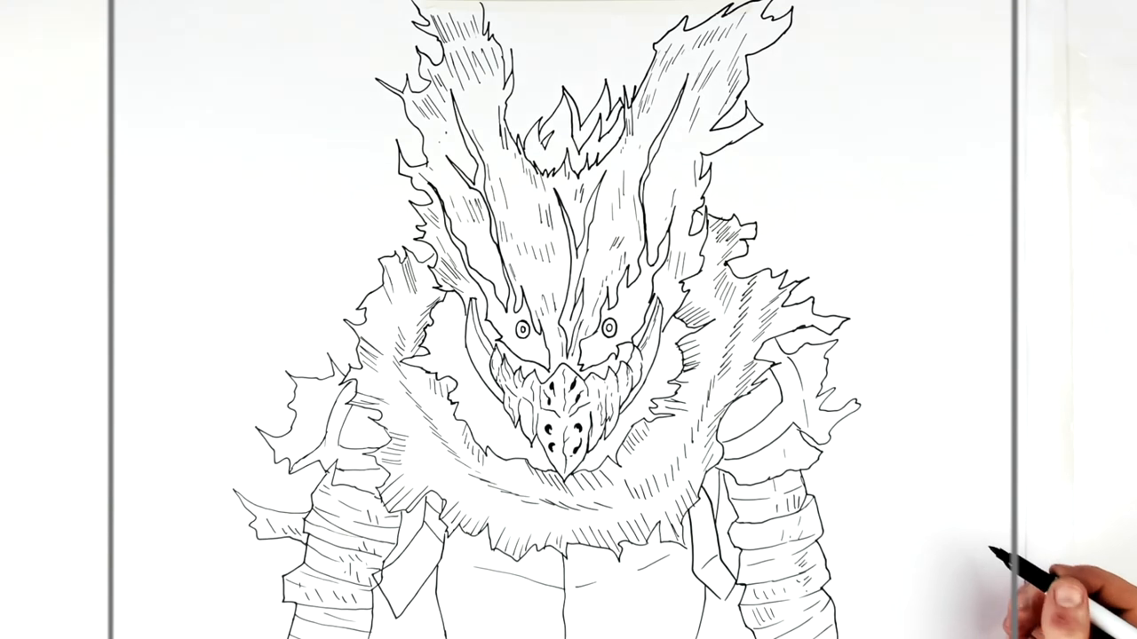
mouse_move(844, 550)
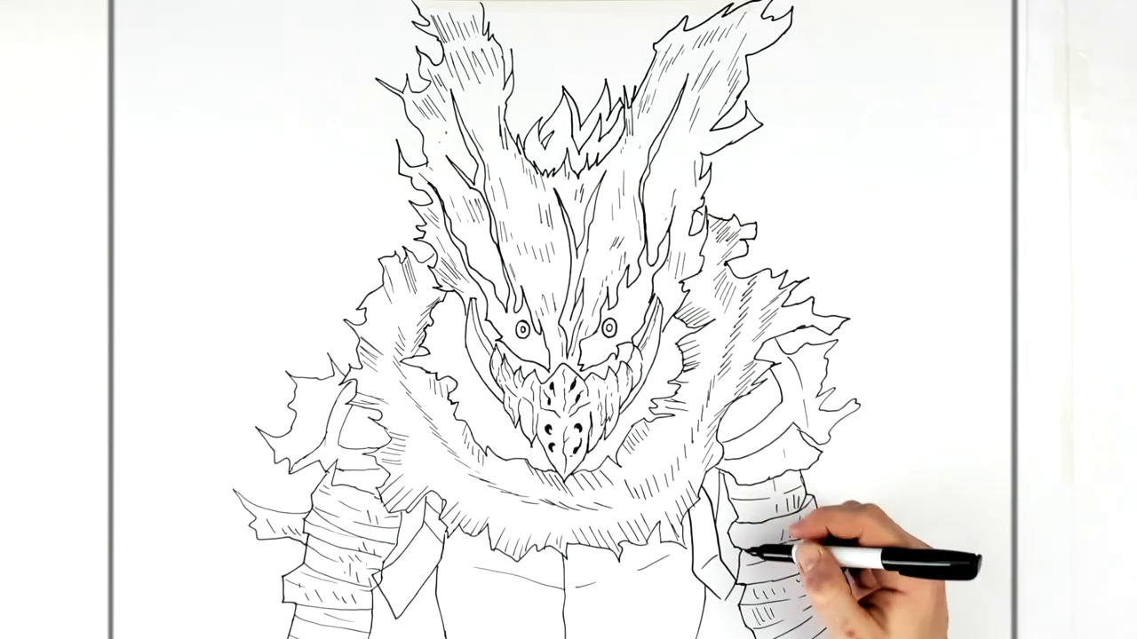